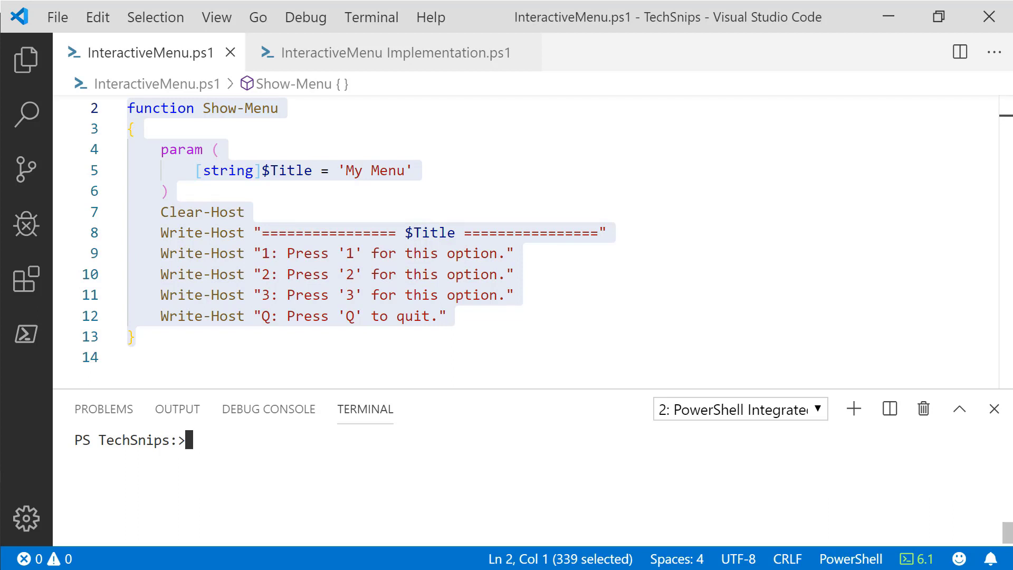
# - Run Show-Menu -Title "TechSnips" in the terminal to print the three-option menu with quit
pyautogui.write('Show-Menu -Title "TechSnips"')
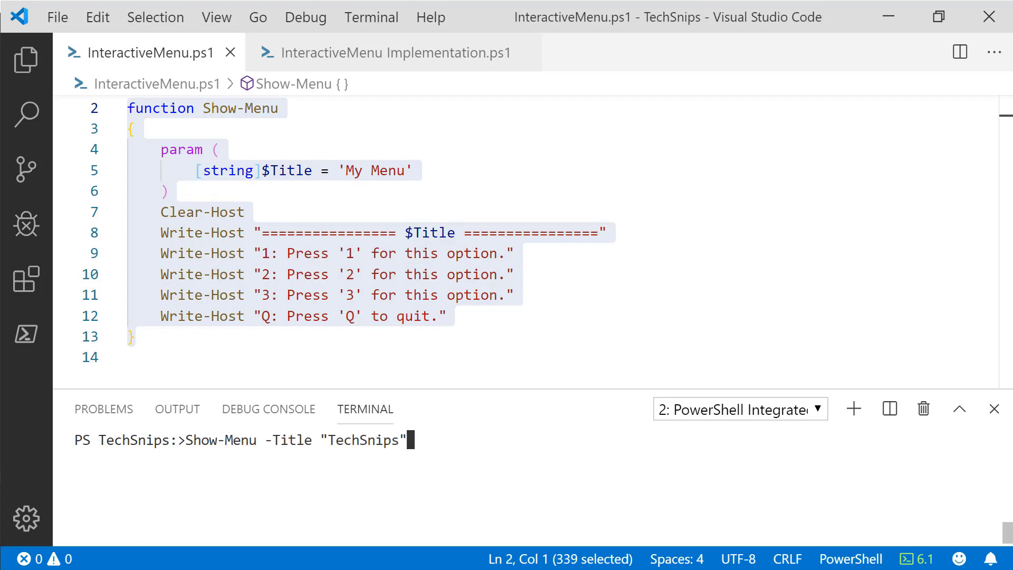
pyautogui.press('Return')
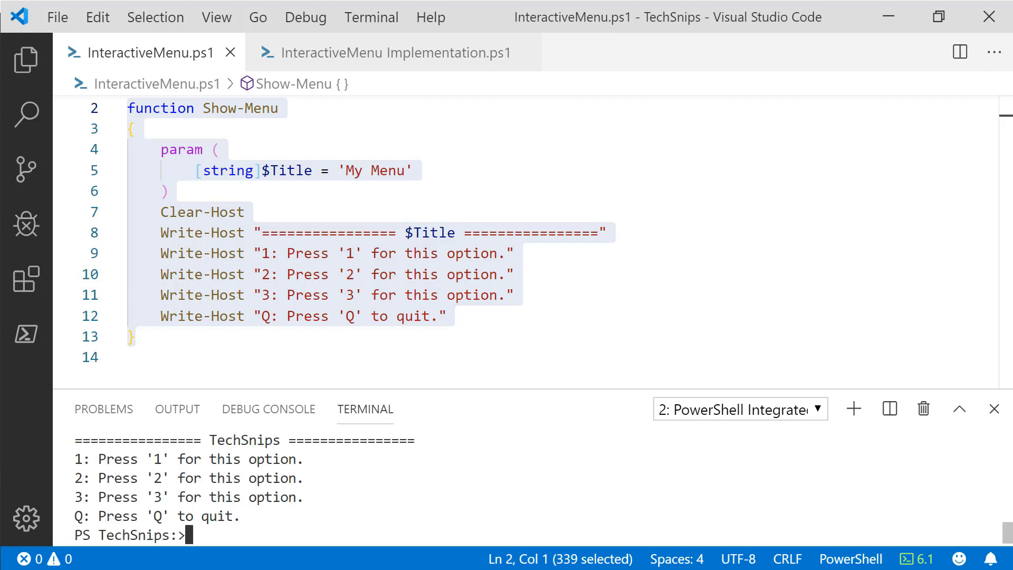
pyautogui.doubleClick(244, 440)
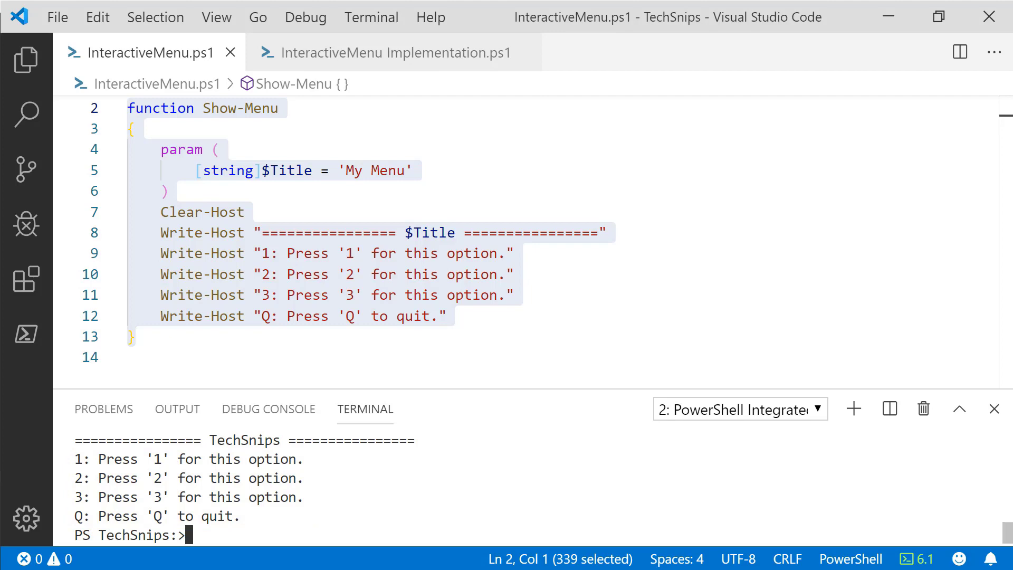
pyautogui.click(394, 53)
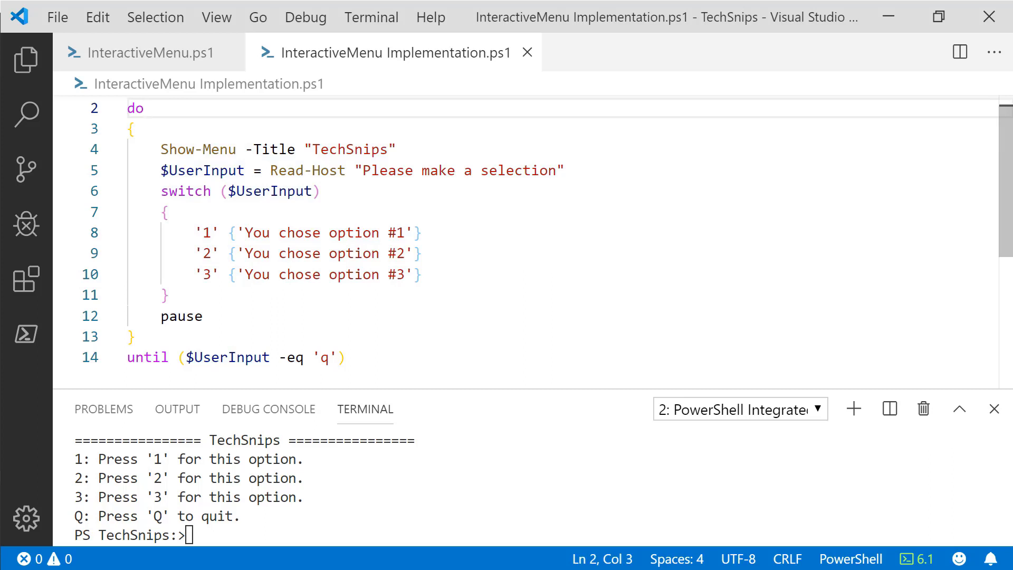
# - Run the do/until loop selection so the TechSnips menu waits for input
pyautogui.click(145, 108)
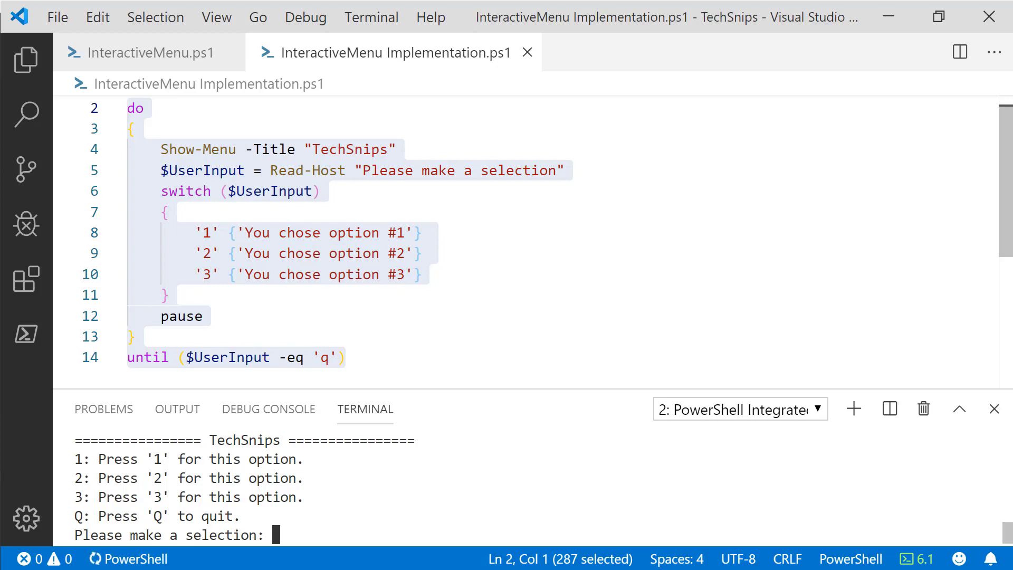
# - Choose options 1 and 2 to see their messages, then enter q to exit to the prompt
pyautogui.write('1')
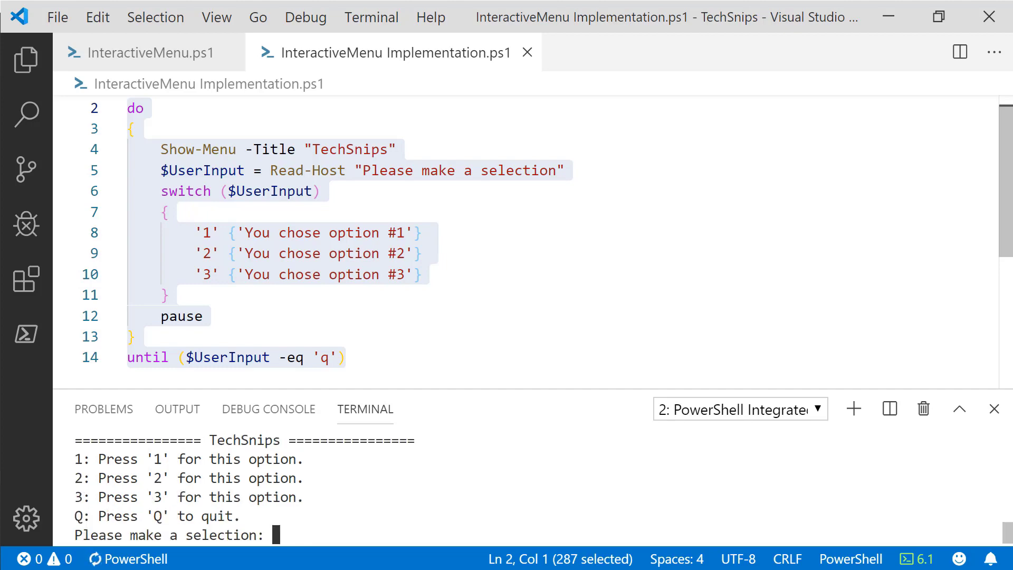
pyautogui.write('2')
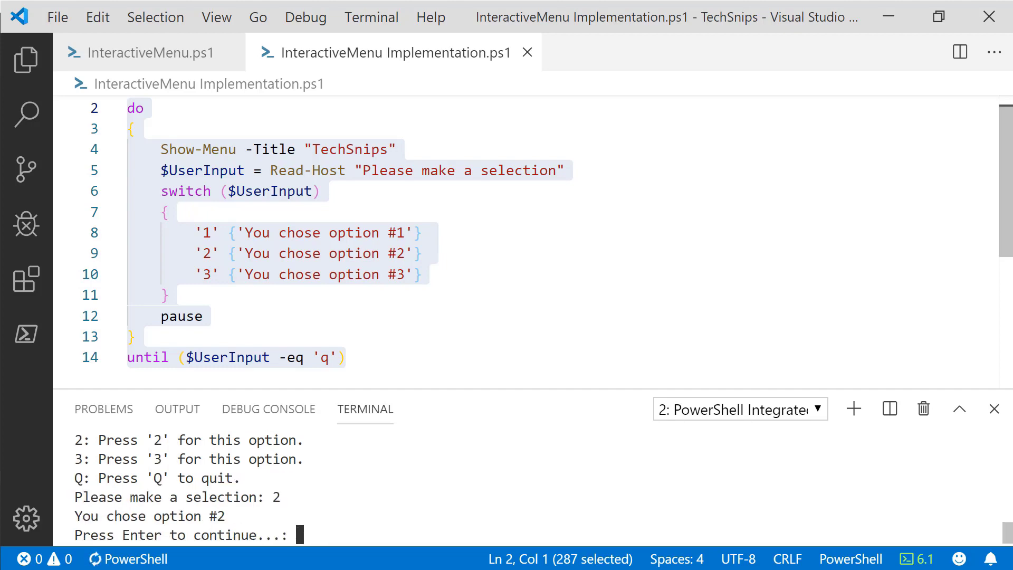
pyautogui.press('Return')
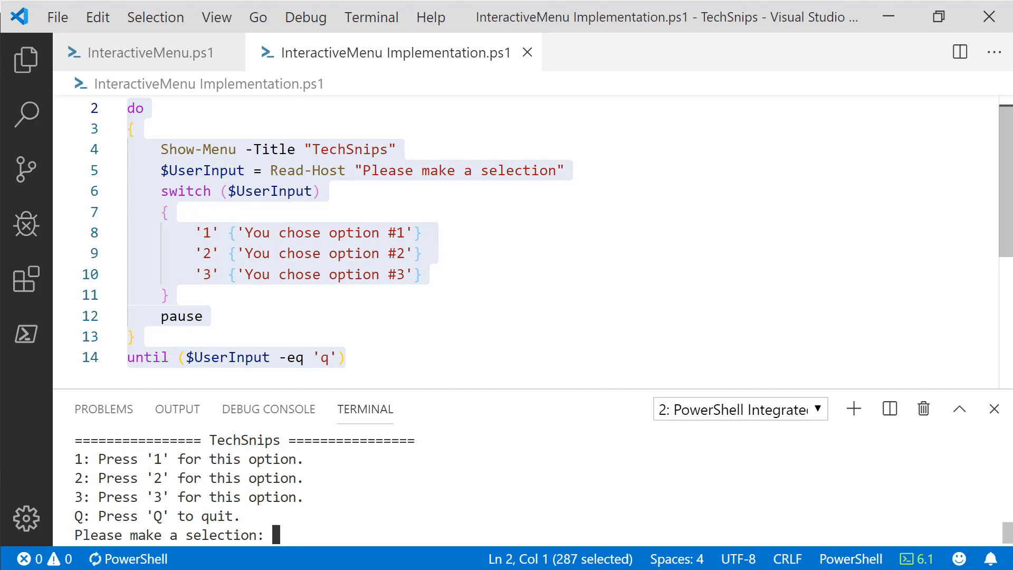
pyautogui.write('q')
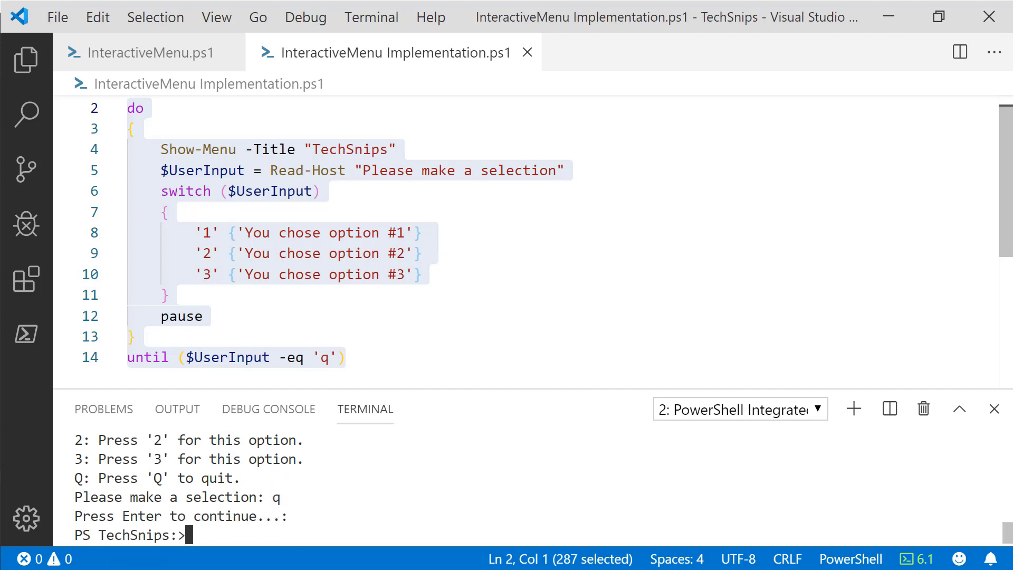